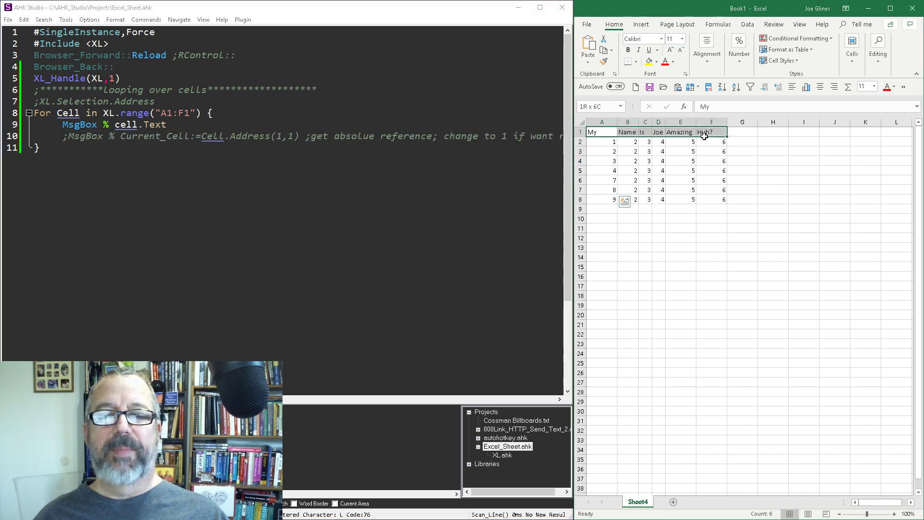
Step: Run the loop over A1:F1 and acknowledge the boxes showing My, Joe and Huh?
left_click(602, 132)
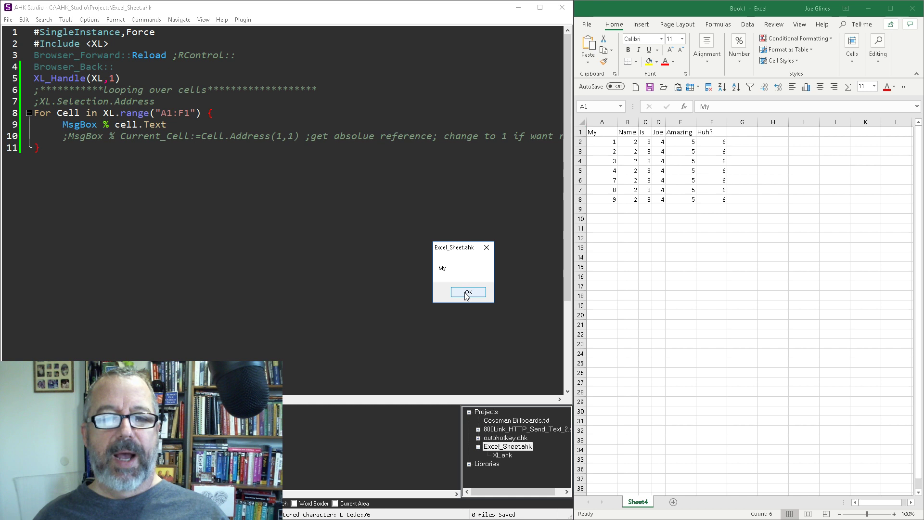
left_click(468, 292)
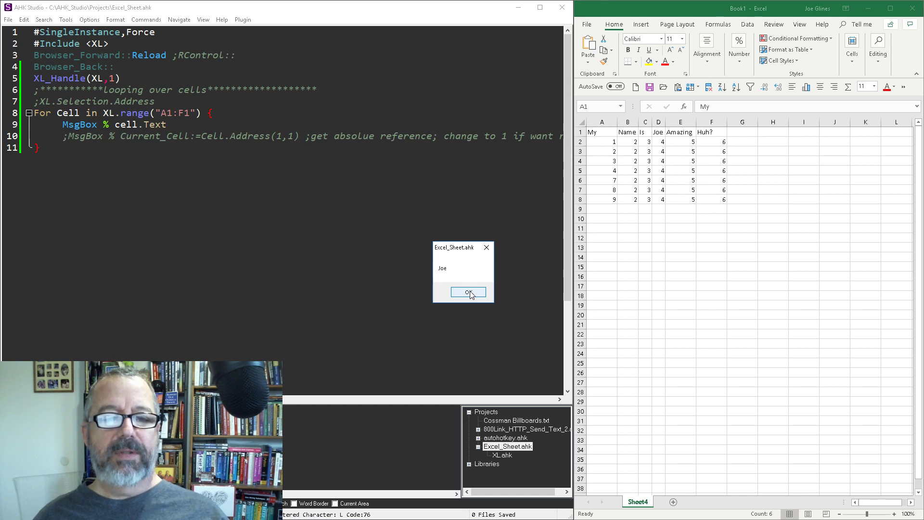
left_click(468, 293)
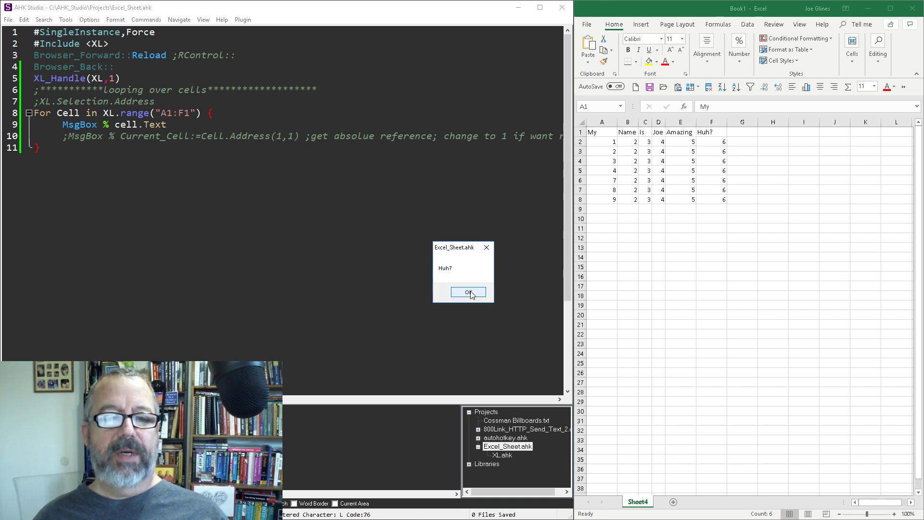
left_click(468, 292)
type("V")
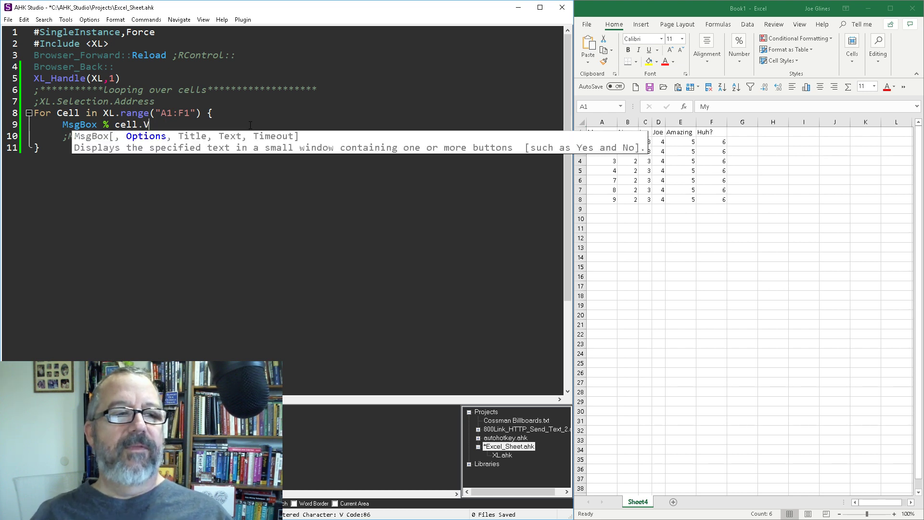
Step: Retarget the loop to A2:F2 using cell.Text and acknowledge the boxes showing 2 and 6
type("alue")
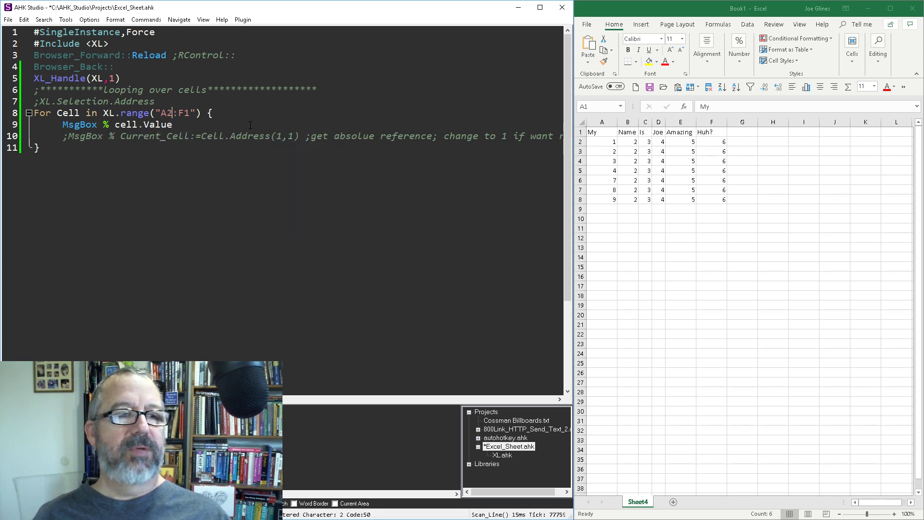
type("2")
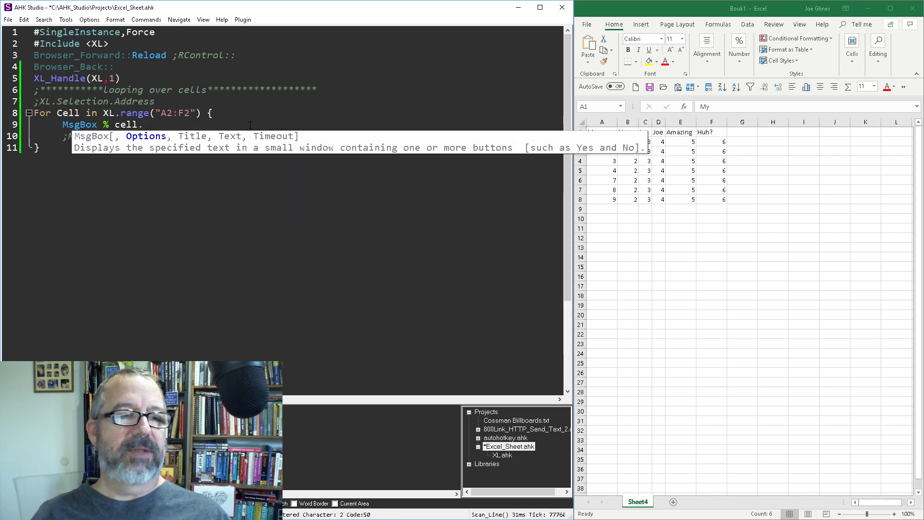
type(".Text")
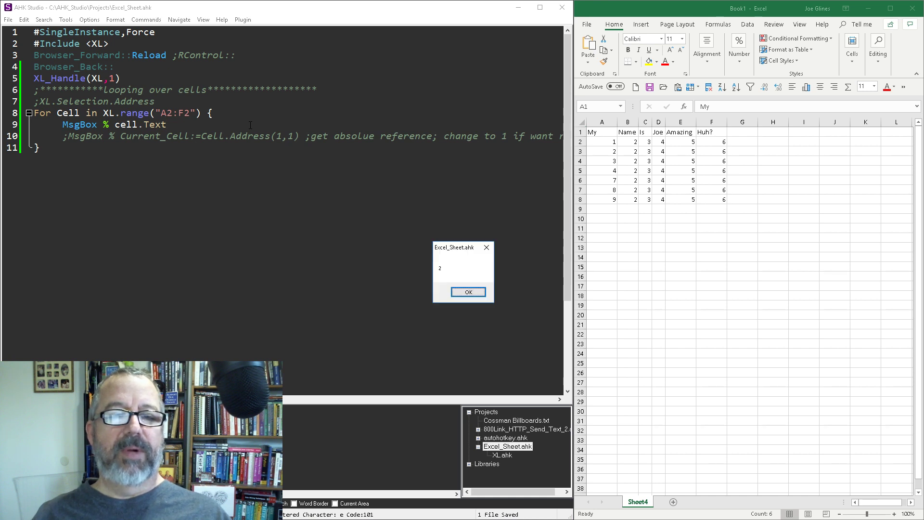
left_click(468, 291)
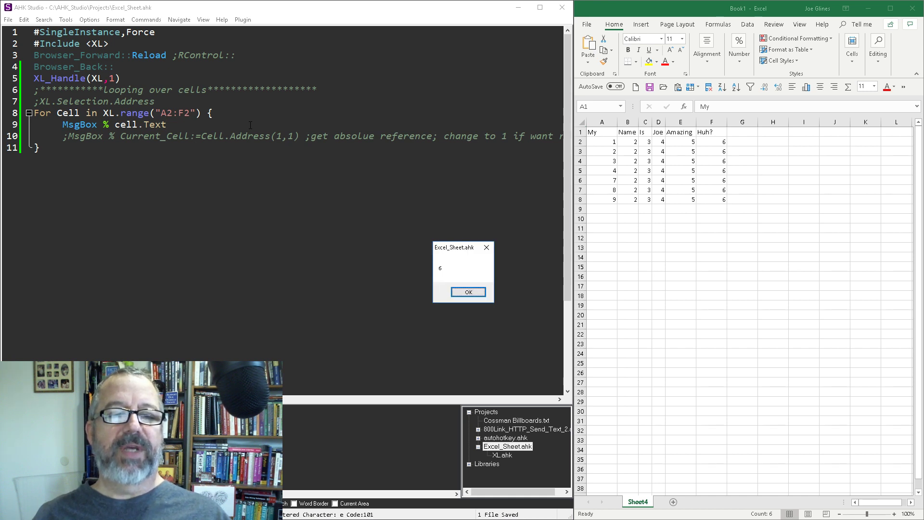
left_click(468, 292)
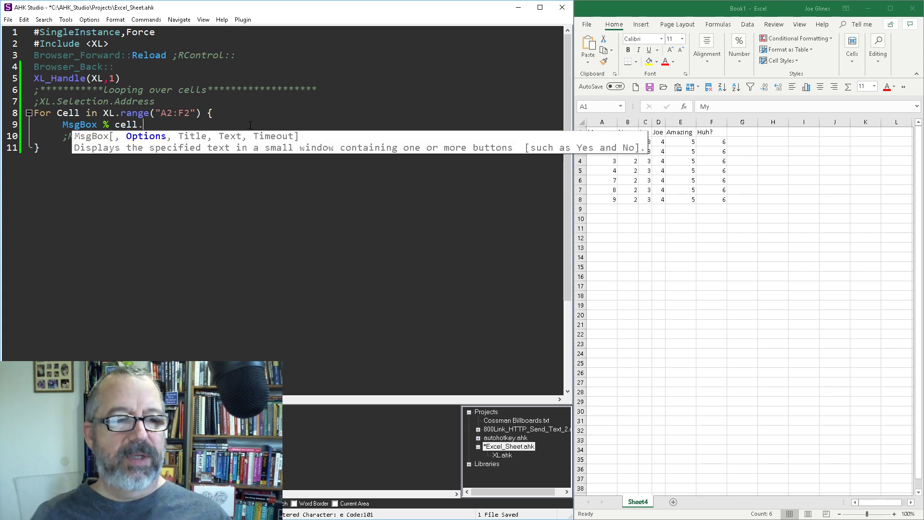
Step: Switch to cell.Value and rerun, acknowledging 2.000000 and 4.000000
type("Value")
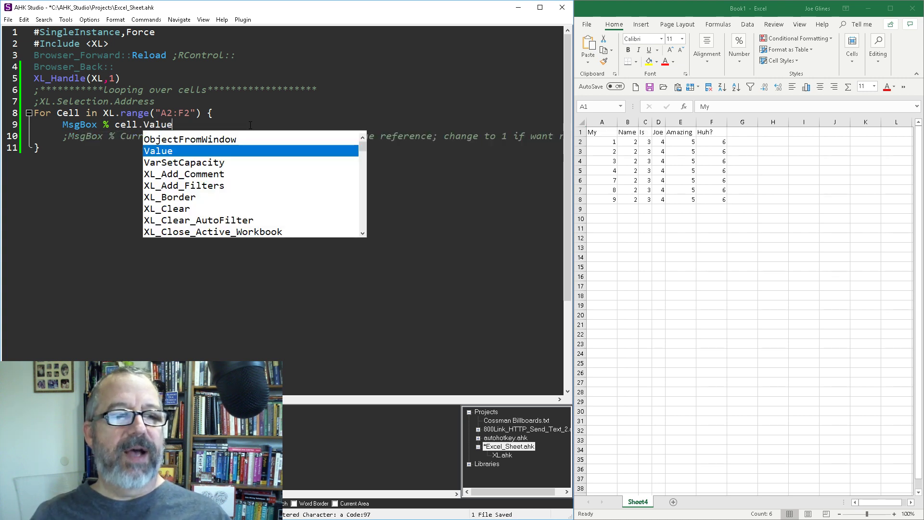
key("F5")
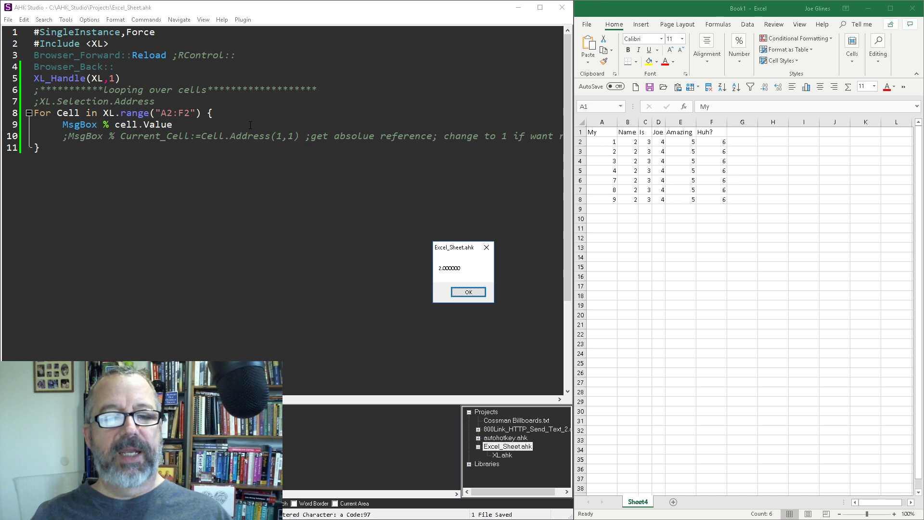
left_click(468, 292)
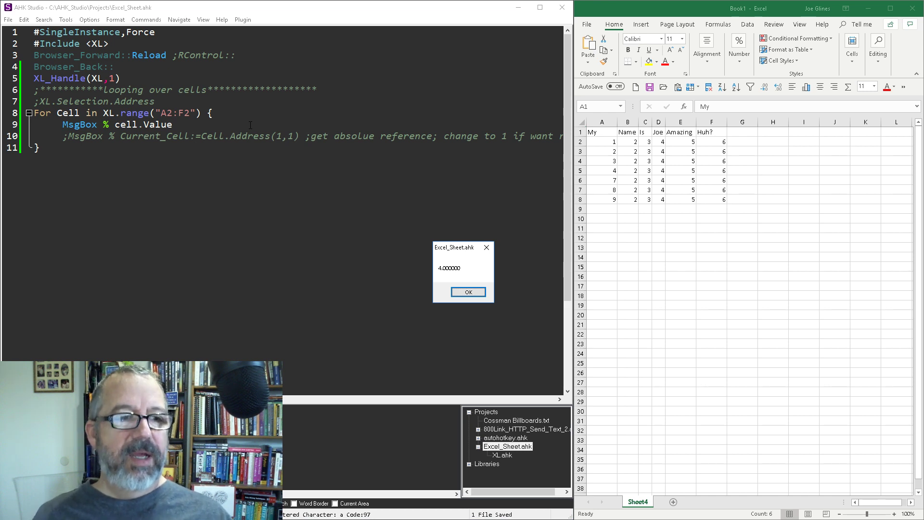
left_click(467, 292)
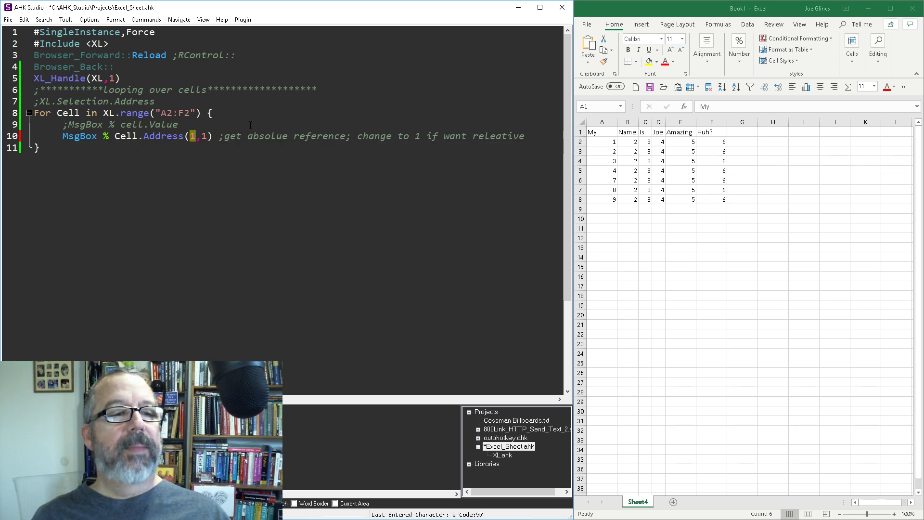
Step: Report Cell.Address(0,0) for row 2, acknowledging A2, B2 and D2
type("0,0")
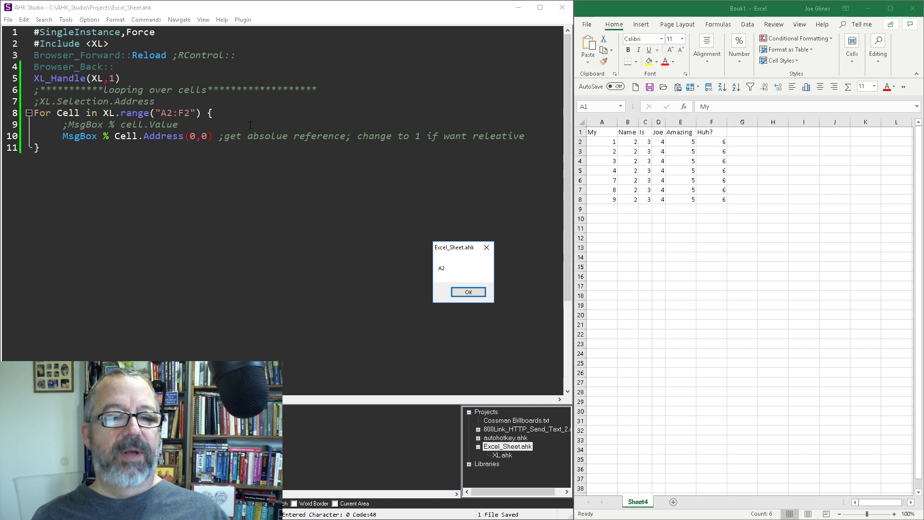
left_click(468, 292)
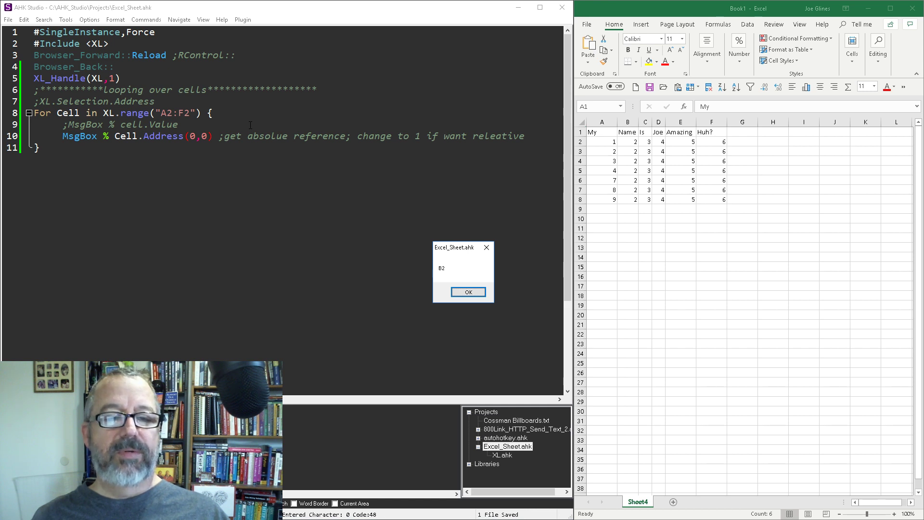
left_click(468, 291)
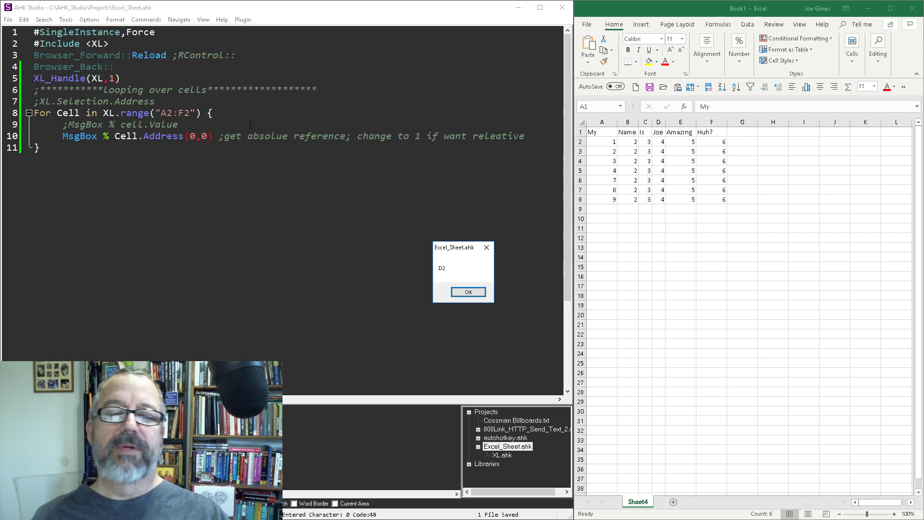
left_click(468, 292)
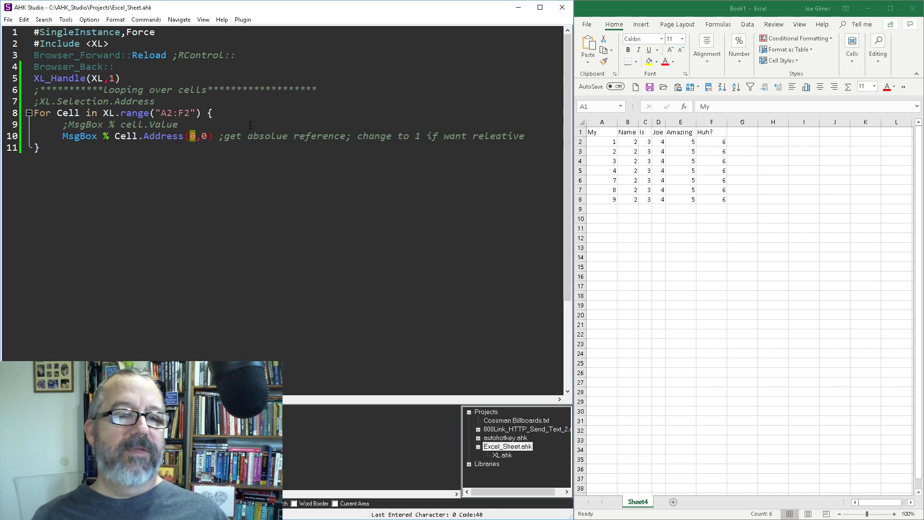
Step: Try Address(1,0) then (1,1), acknowledging A$2, B$2, $A$2 and $C$2
type("1")
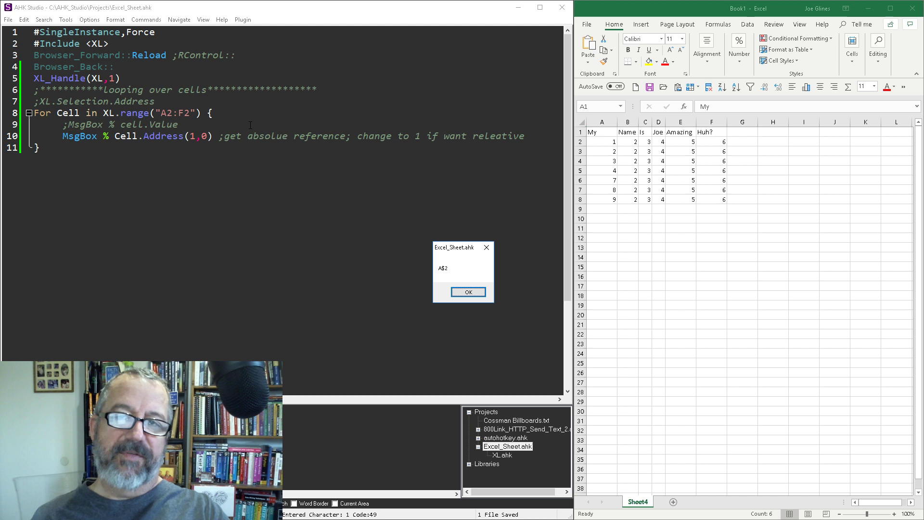
left_click(468, 292)
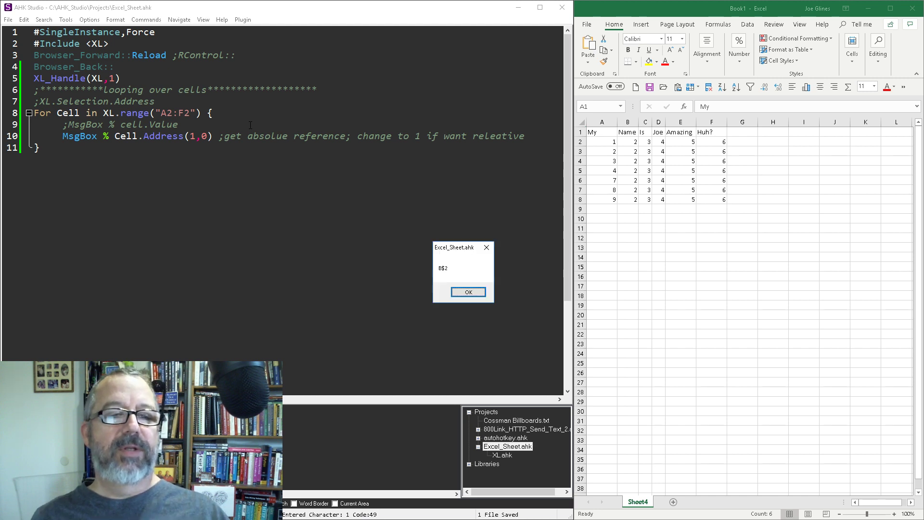
left_click(468, 292)
type("1")
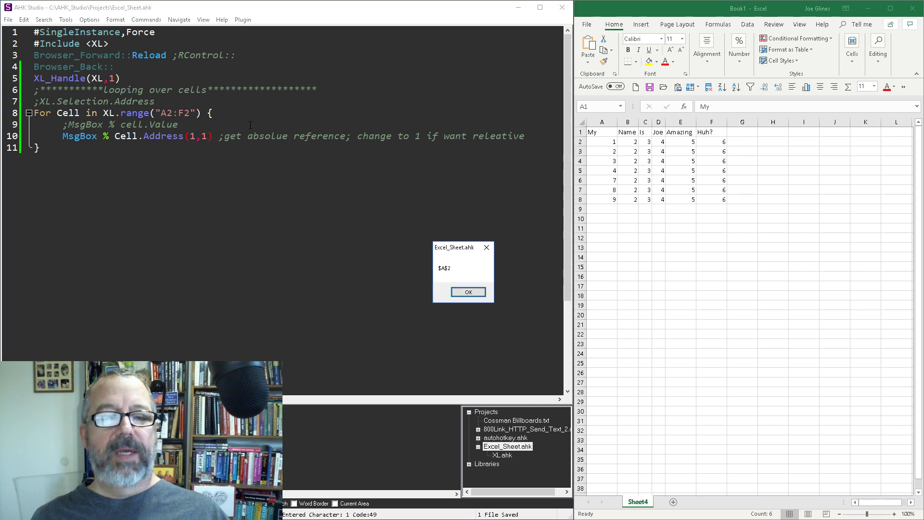
left_click(468, 292)
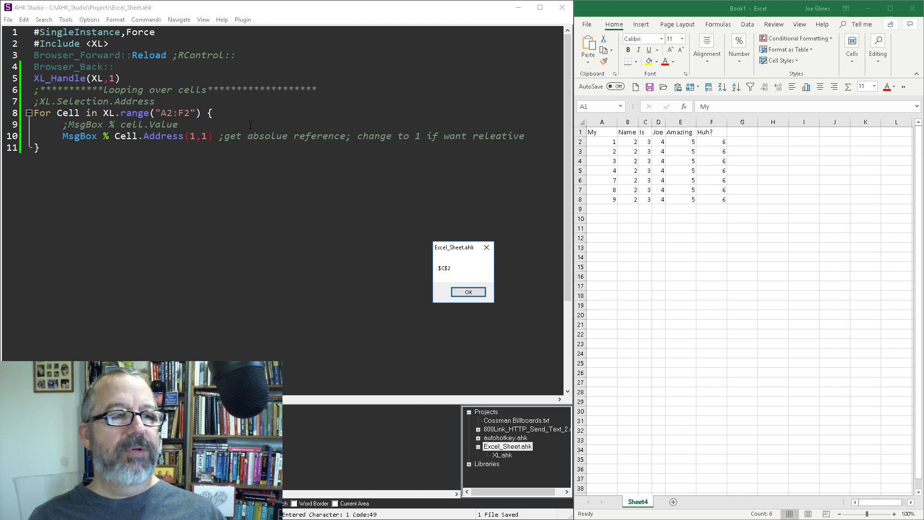
left_click(468, 291)
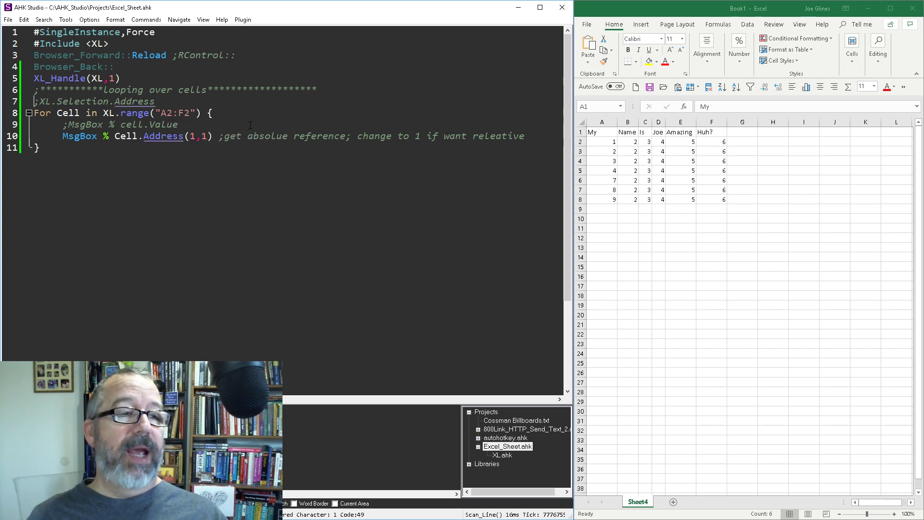
Step: Replace the fixed "A2:F2" range with XL.Selection.Address, dismissing the run error and Excel's Save As prompt
key("Delete")
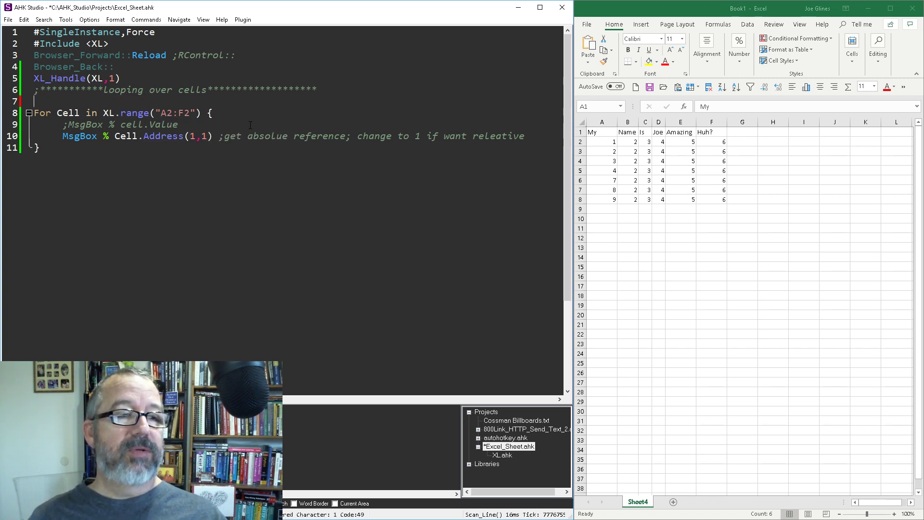
double_click(171, 113)
type("XL.Selection.Address")
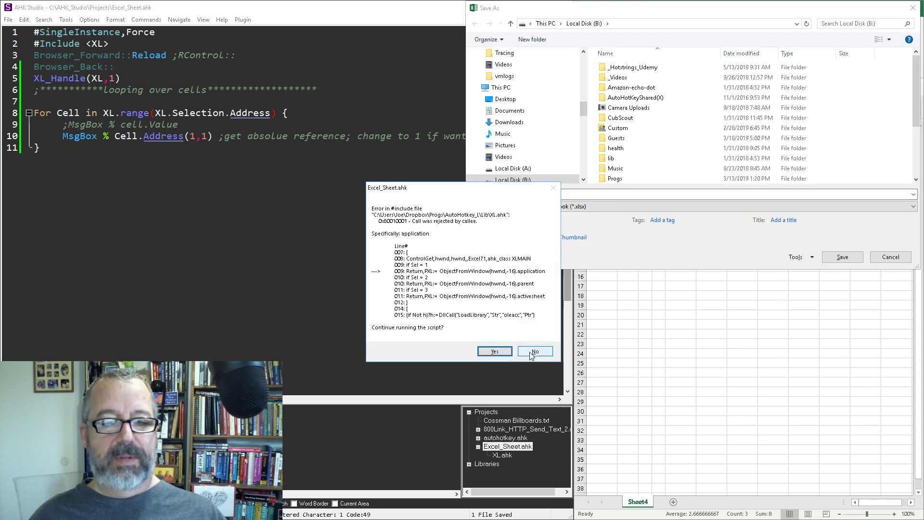
left_click(533, 351)
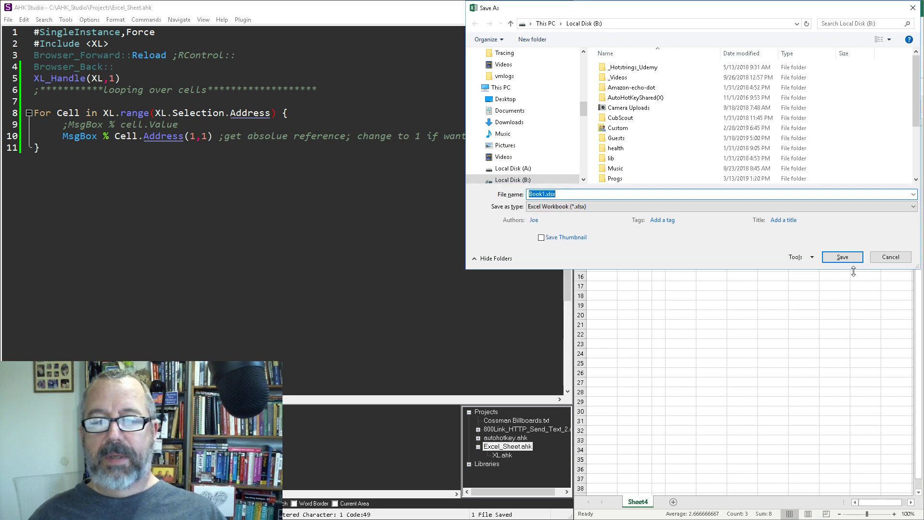
left_click(842, 256)
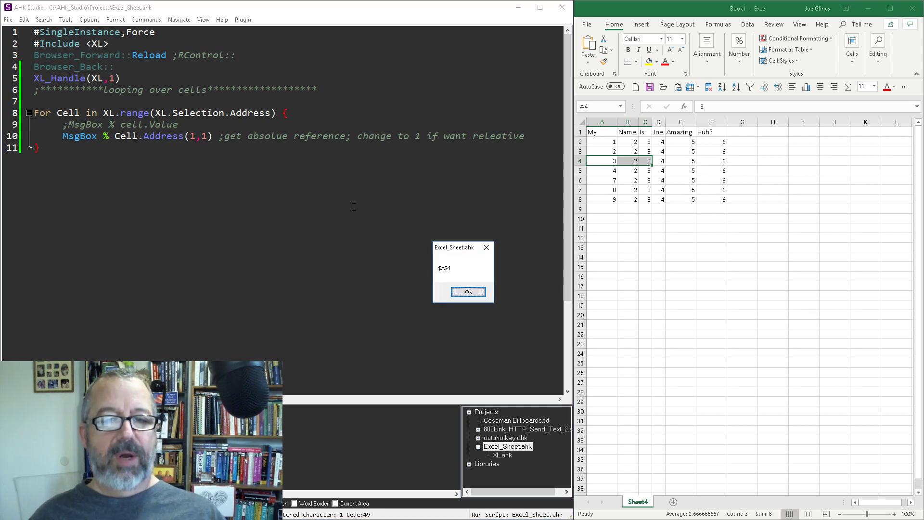
Step: Acknowledge $A$4, then with Address(0,0) acknowledge A4, B4 and E3 for the selected cells
left_click(468, 292)
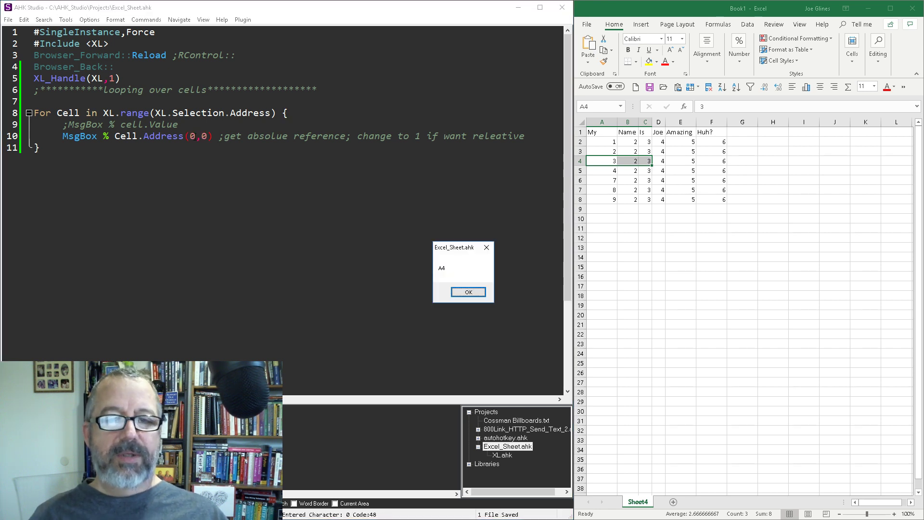
left_click(468, 291)
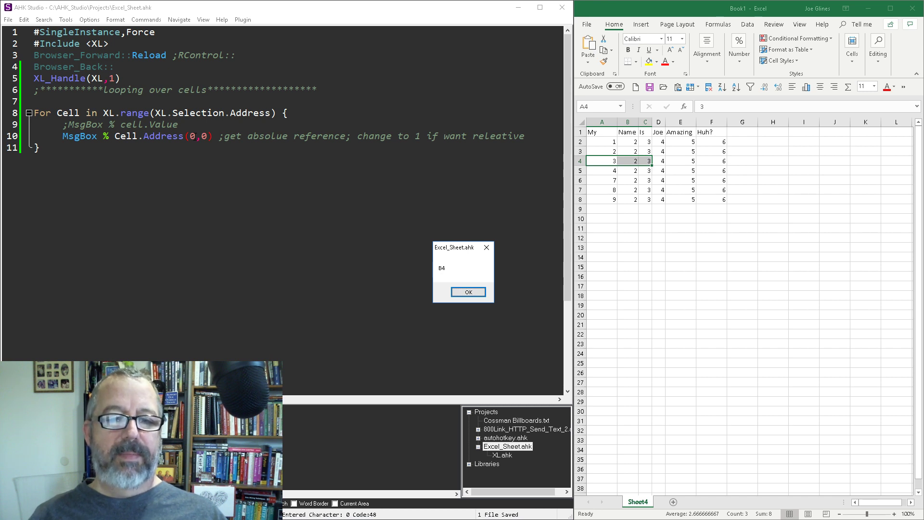
left_click(468, 291)
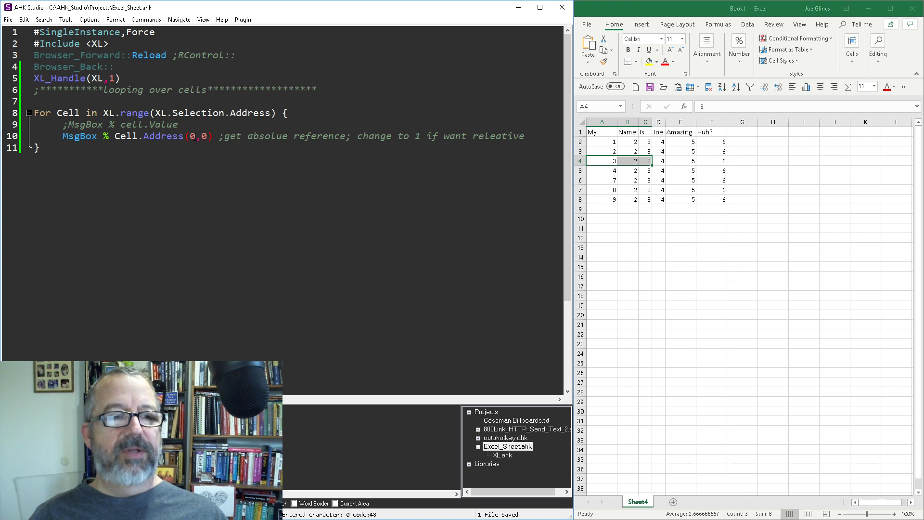
mouse_move(661, 142)
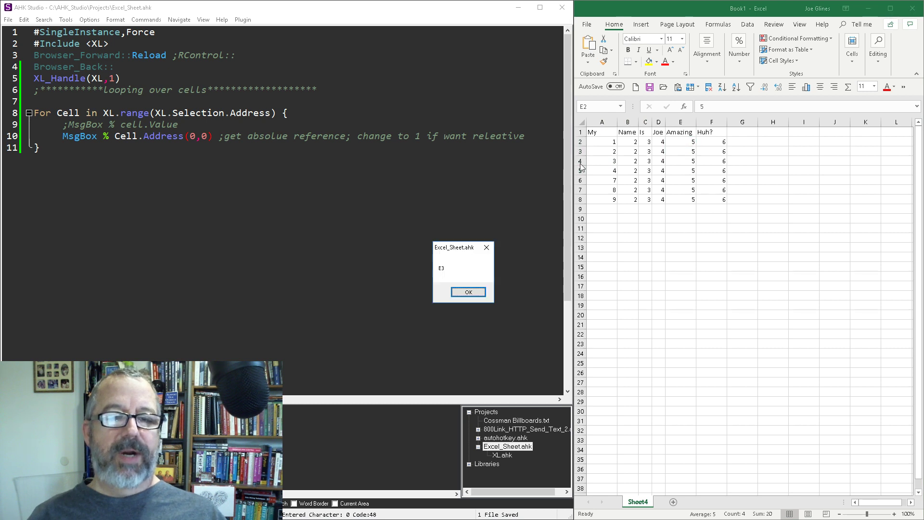
left_click(468, 292)
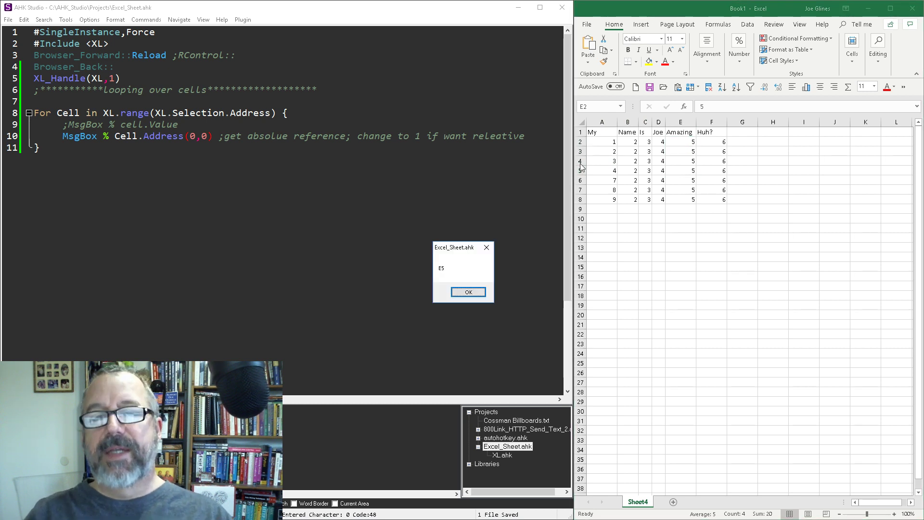